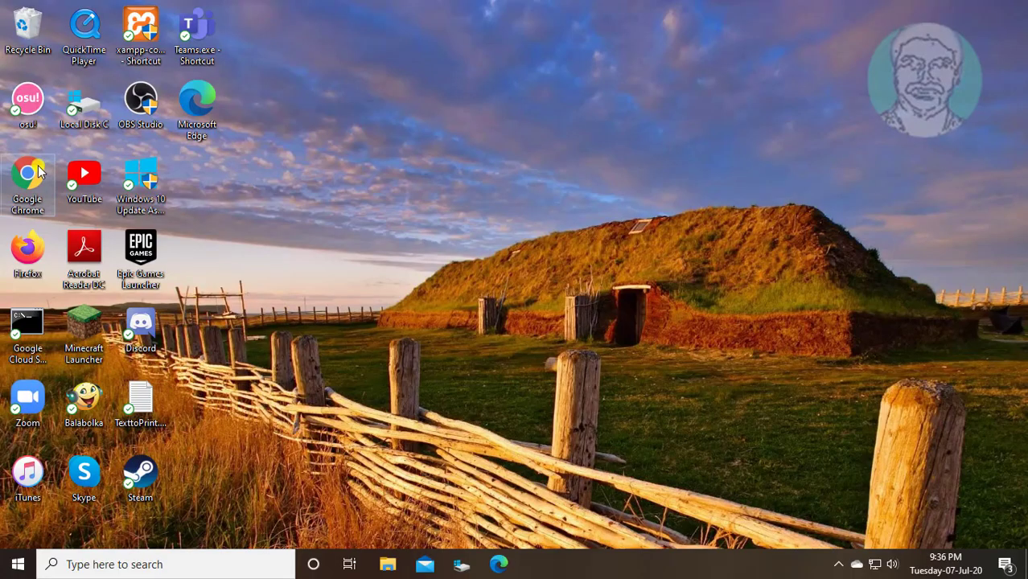
Search the web for 'uplay' from a new Chrome window.
{"action": "double_click", "coordinate": [28, 172]}
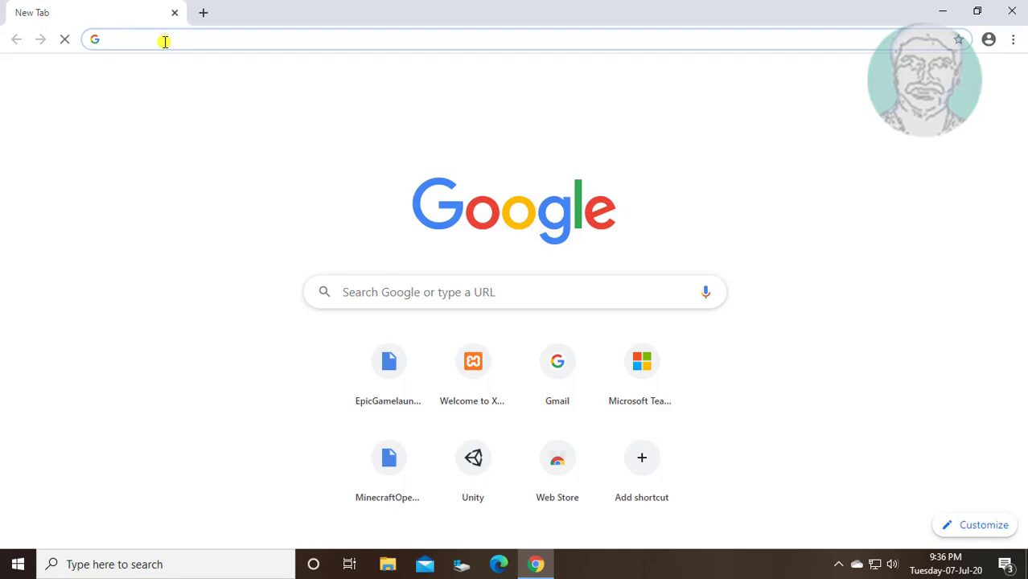
{"action": "type", "text": "uplay&oq=uplay&aqs=chrome.0.69i59j0l3j46j0l2j5.1879j0j7&sourceid=chrome&ie=UTF-8"}
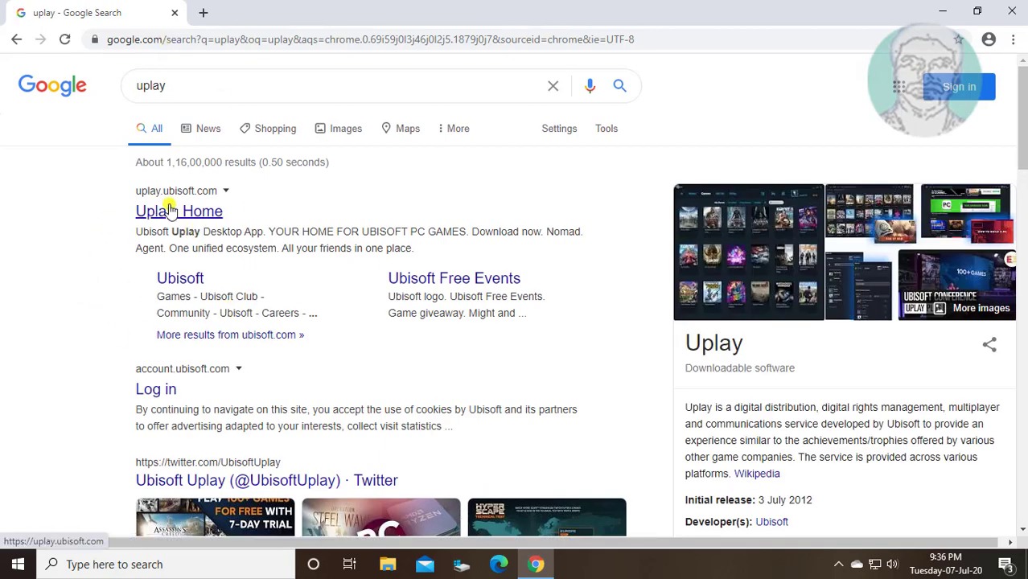
Download UplayInstaller.exe from the Uplay home page, keep it despite the warning, and run it.
{"action": "left_click", "coordinate": [178, 211]}
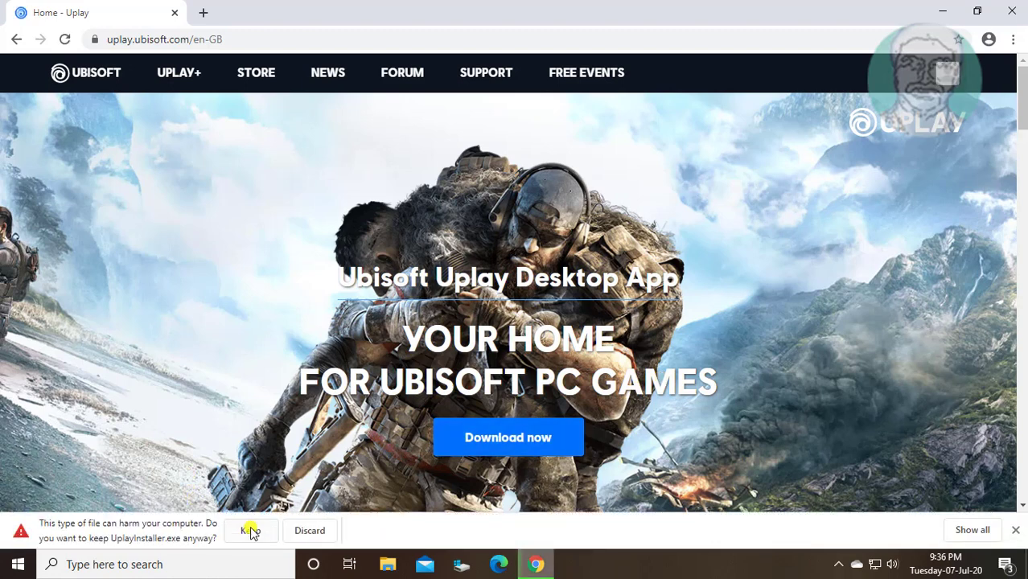
{"action": "left_click", "coordinate": [251, 531]}
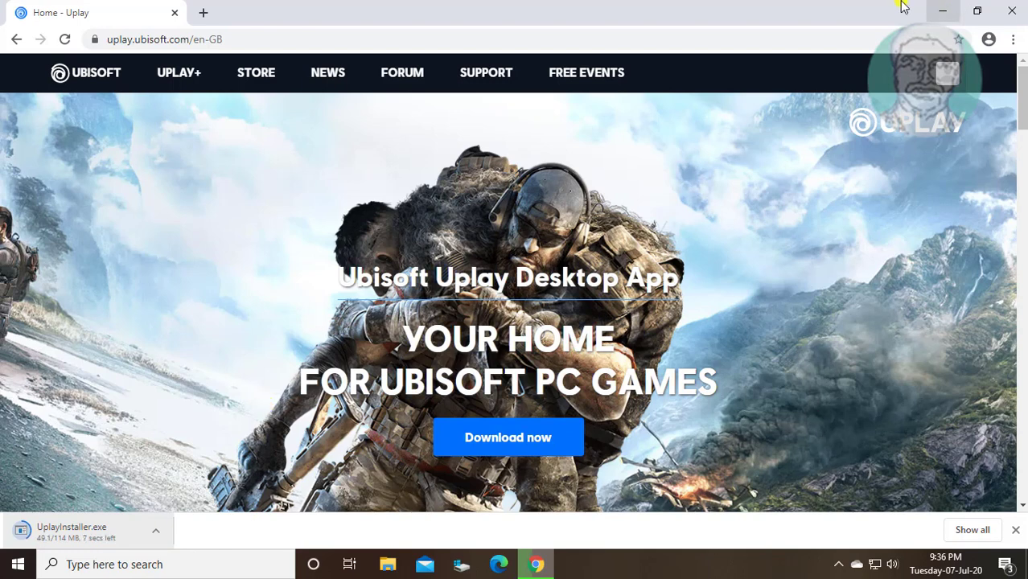
{"action": "mouse_move", "coordinate": [177, 428]}
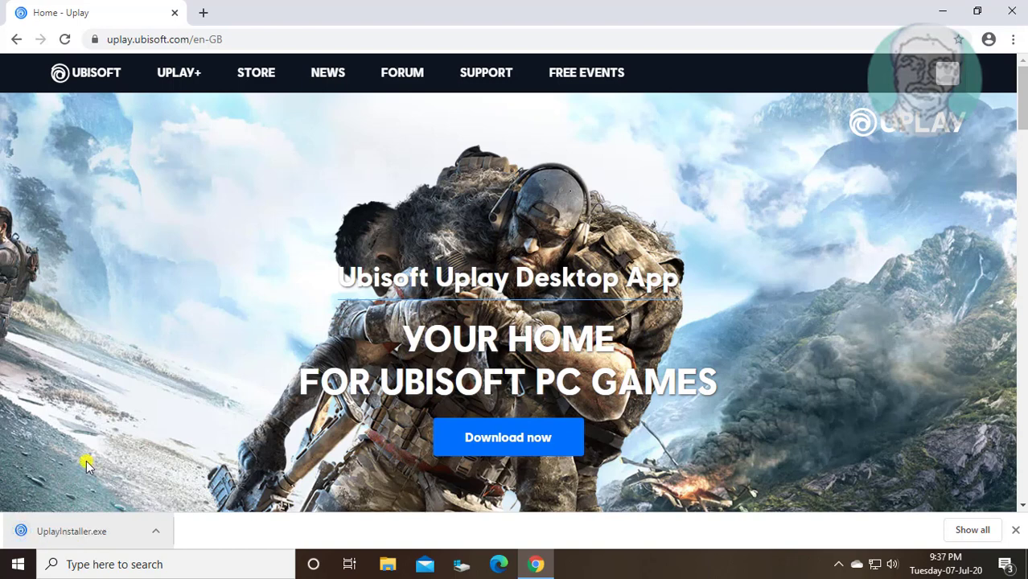
{"action": "mouse_move", "coordinate": [97, 530]}
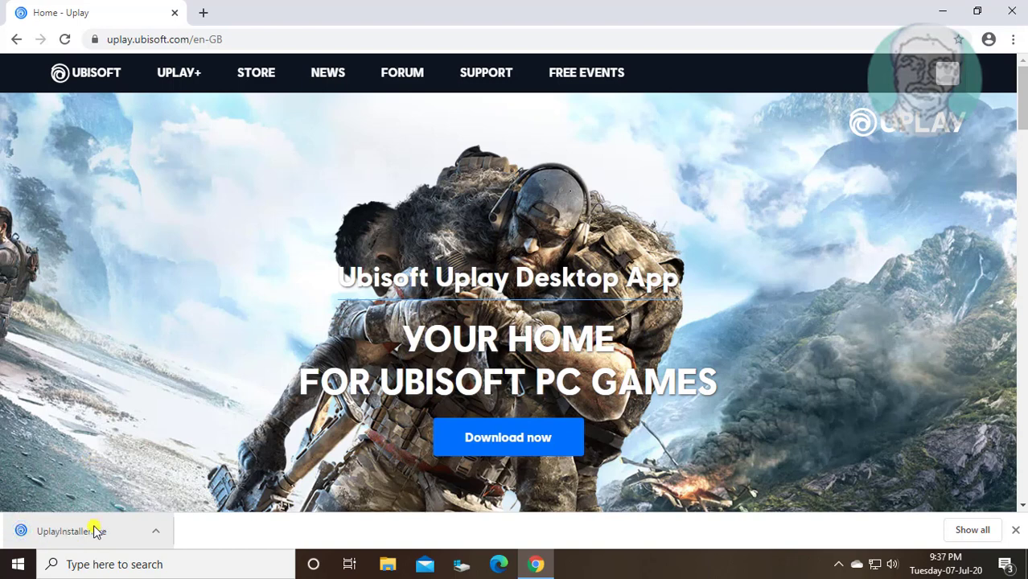
{"action": "left_click", "coordinate": [68, 531]}
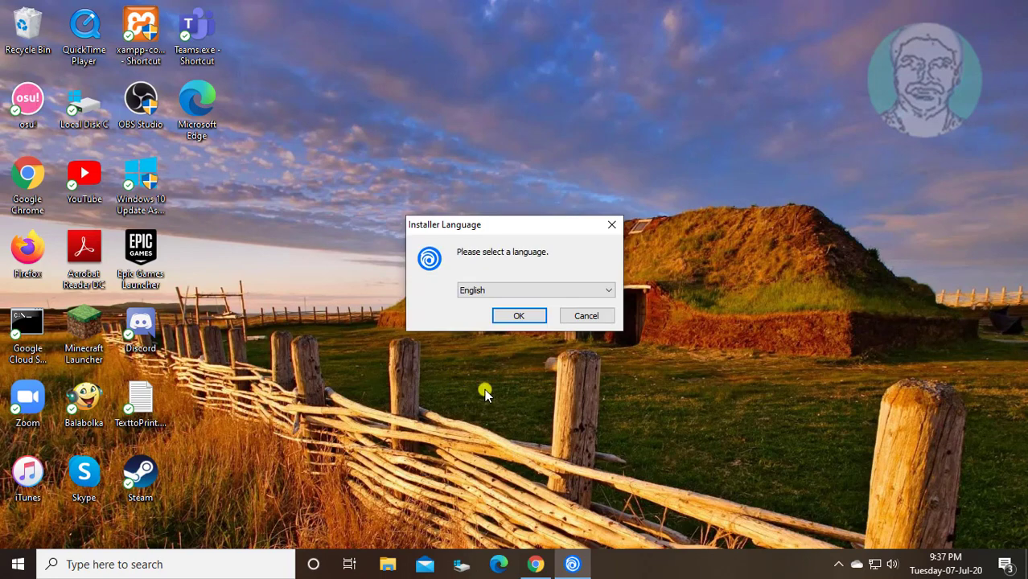
Install Uplay in English to the default folder, accepting the licence, and finish with Run Uplay checked.
{"action": "left_click", "coordinate": [517, 315]}
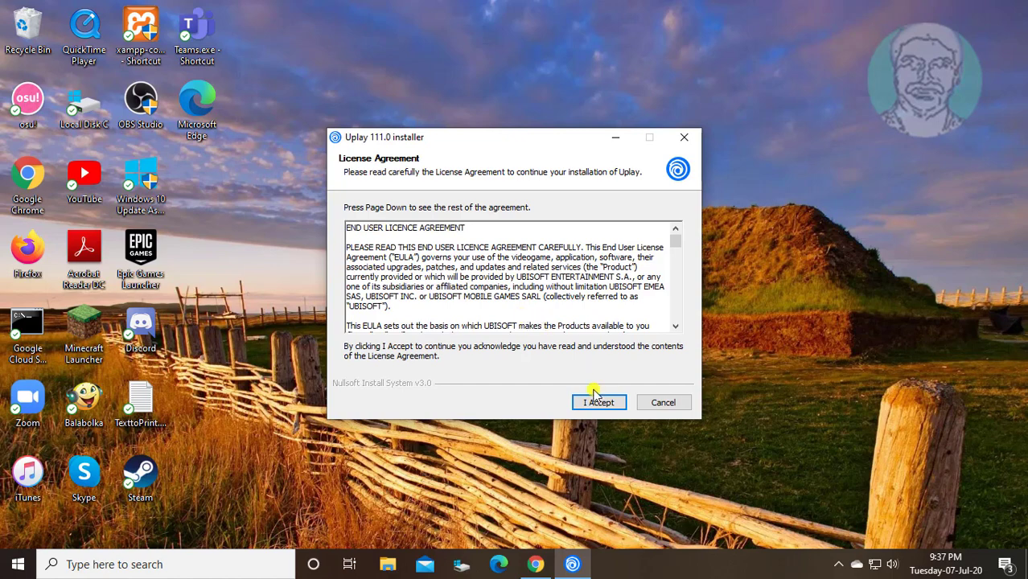
{"action": "left_click", "coordinate": [599, 402]}
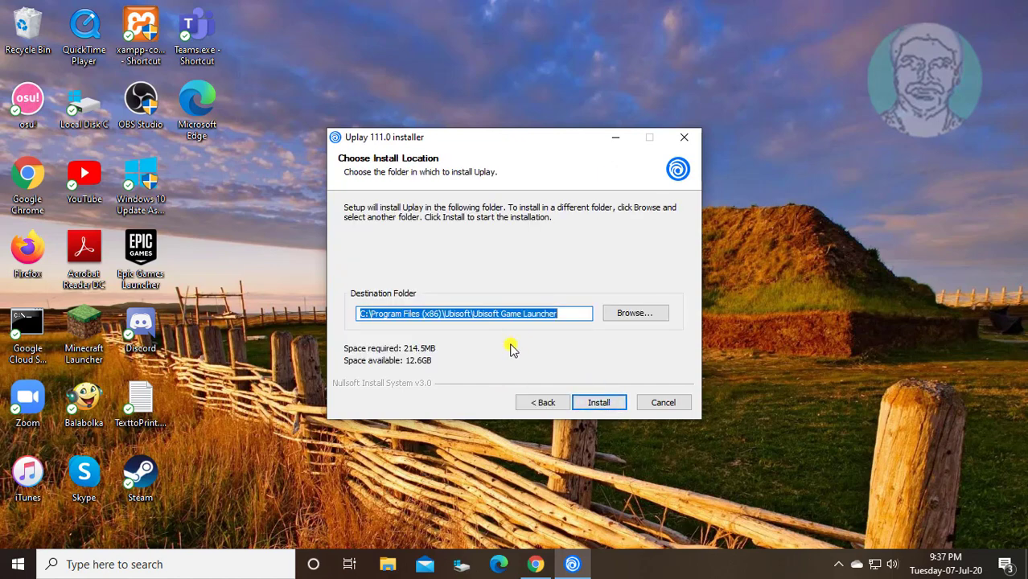
{"action": "left_click", "coordinate": [598, 402]}
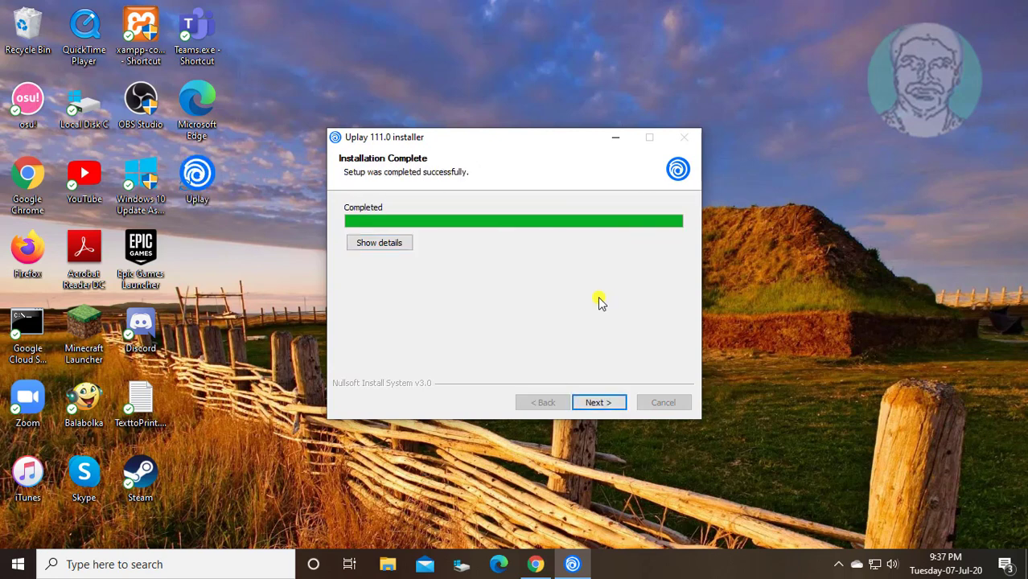
{"action": "left_click", "coordinate": [599, 402]}
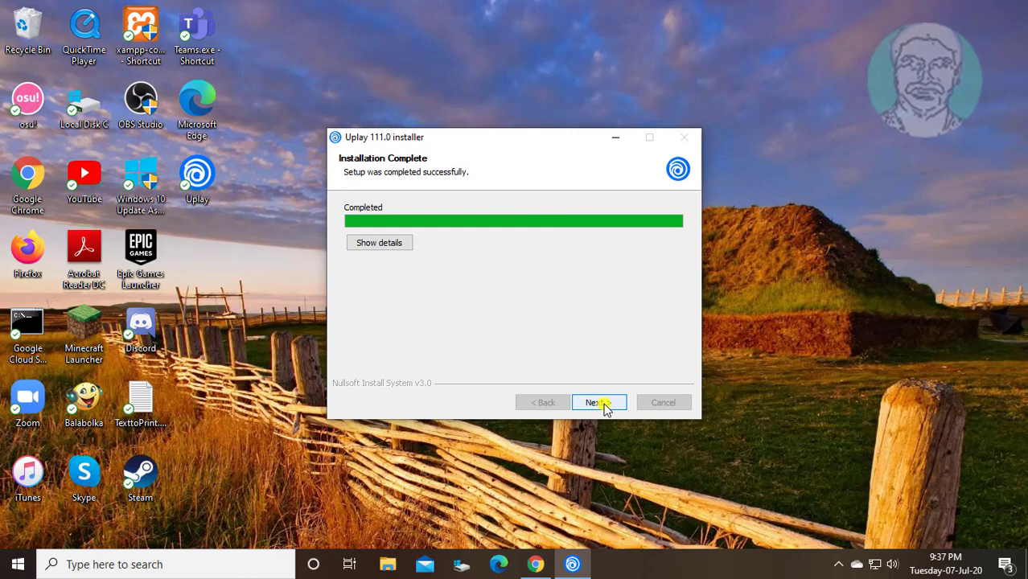
{"action": "left_click", "coordinate": [598, 402]}
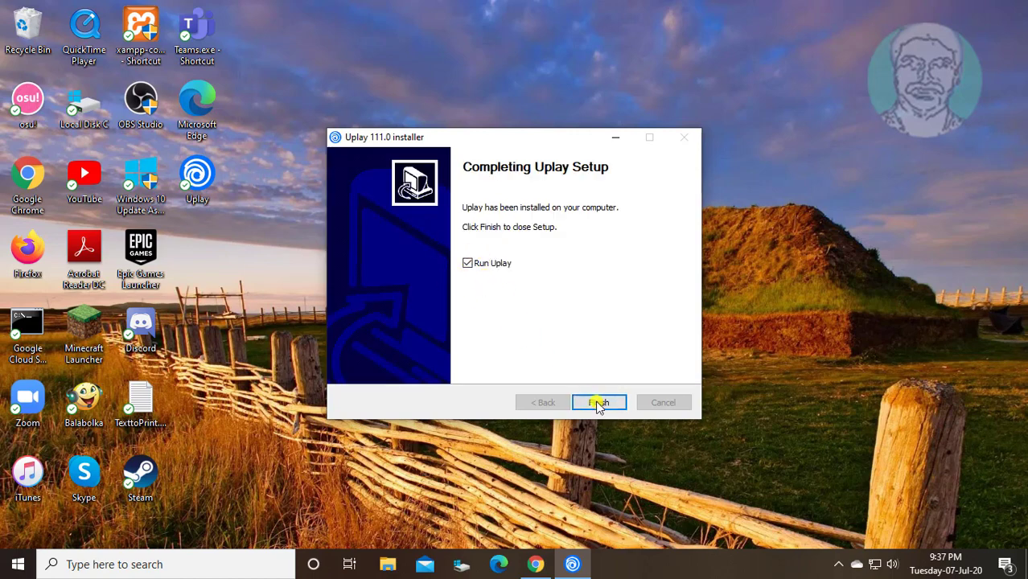
{"action": "left_click", "coordinate": [598, 402]}
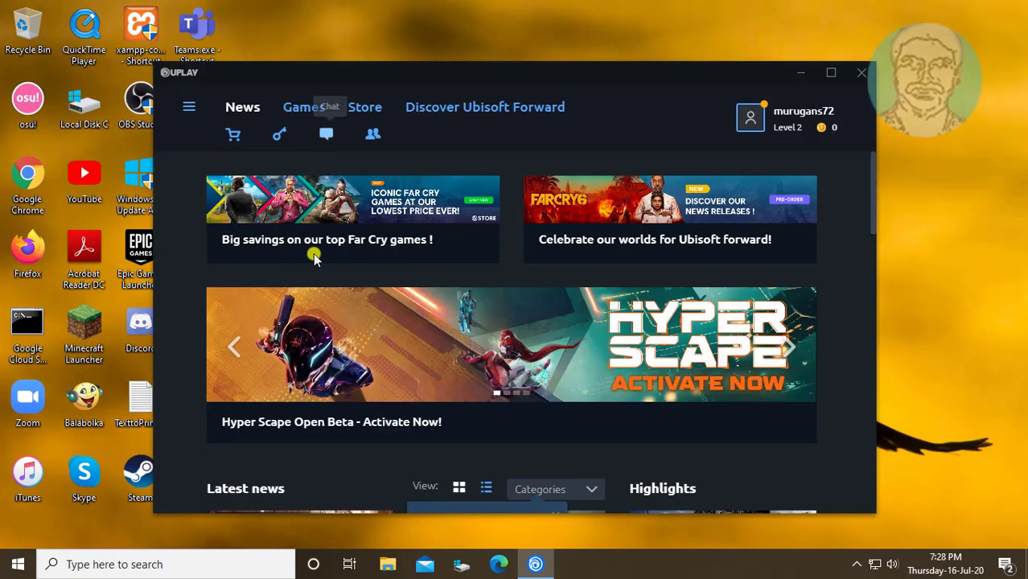
Search the Games library for Hyper Scape and go to the Hyper Scape Open Beta page.
{"action": "left_click", "coordinate": [302, 106]}
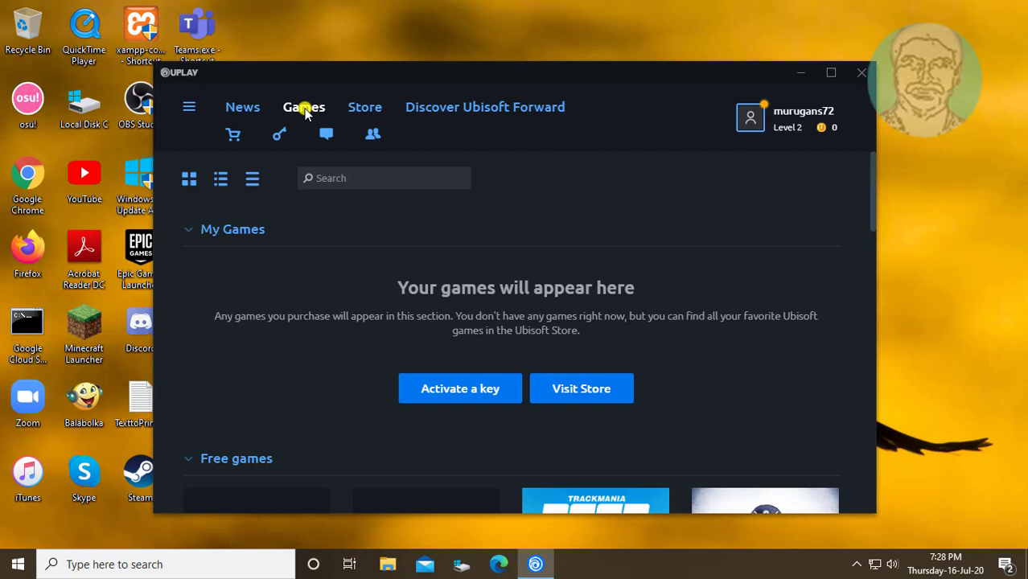
{"action": "type", "text": "hyper scape"}
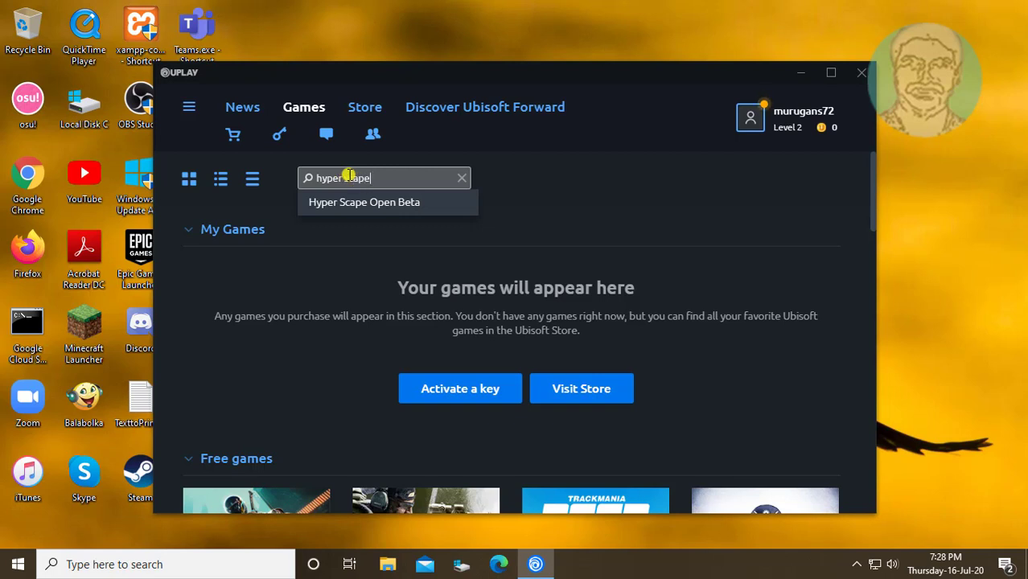
{"action": "left_click", "coordinate": [363, 203]}
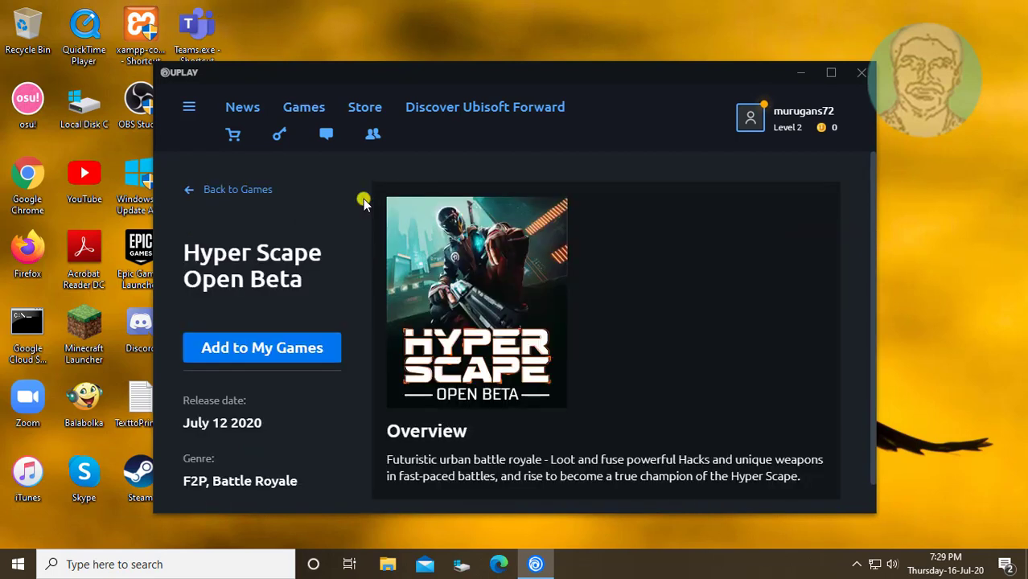
{"action": "mouse_move", "coordinate": [567, 275]}
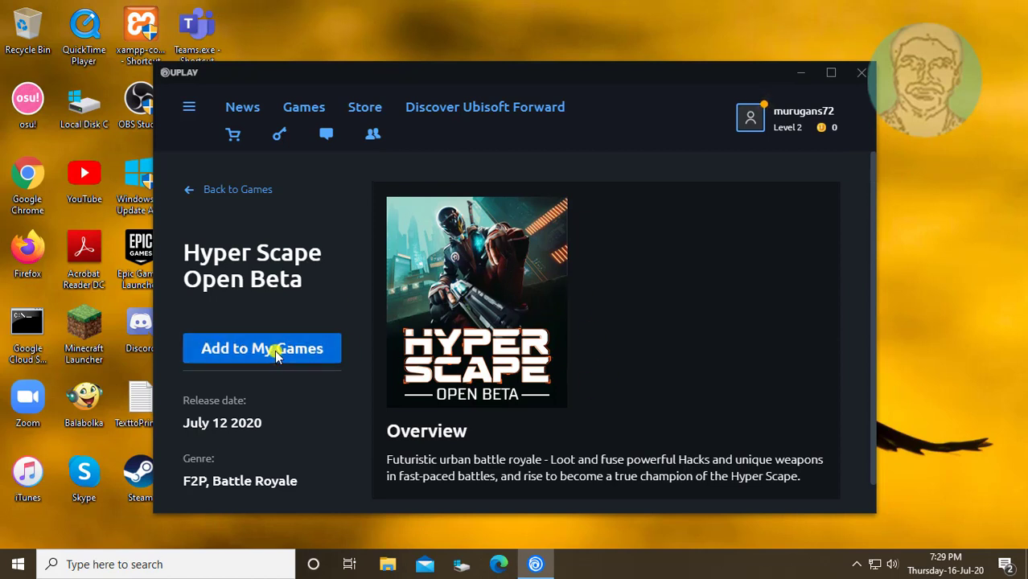
Add Hyper Scape Open Beta to My Games and confirm the product activation.
{"action": "left_click", "coordinate": [261, 348]}
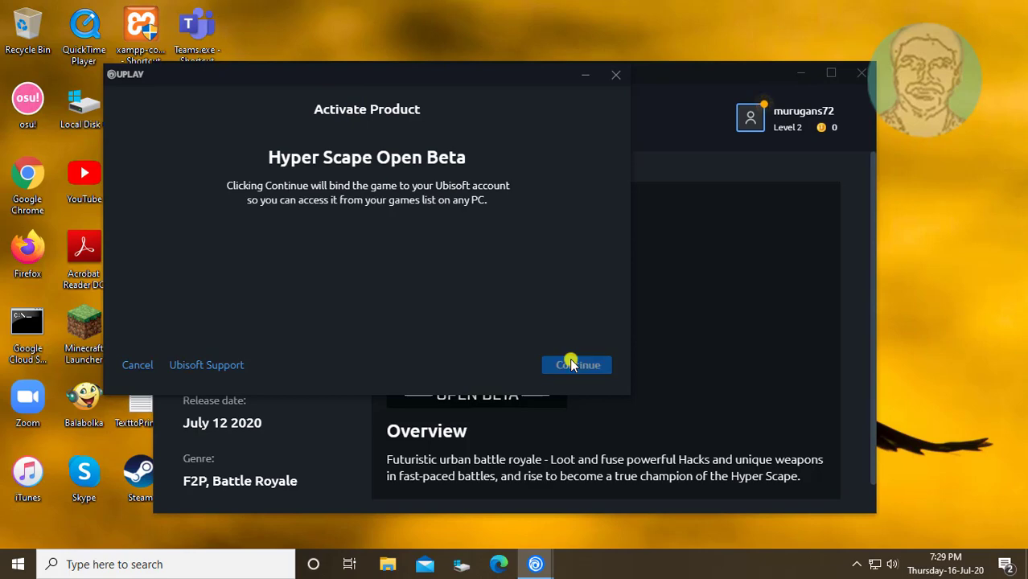
{"action": "left_click", "coordinate": [576, 363]}
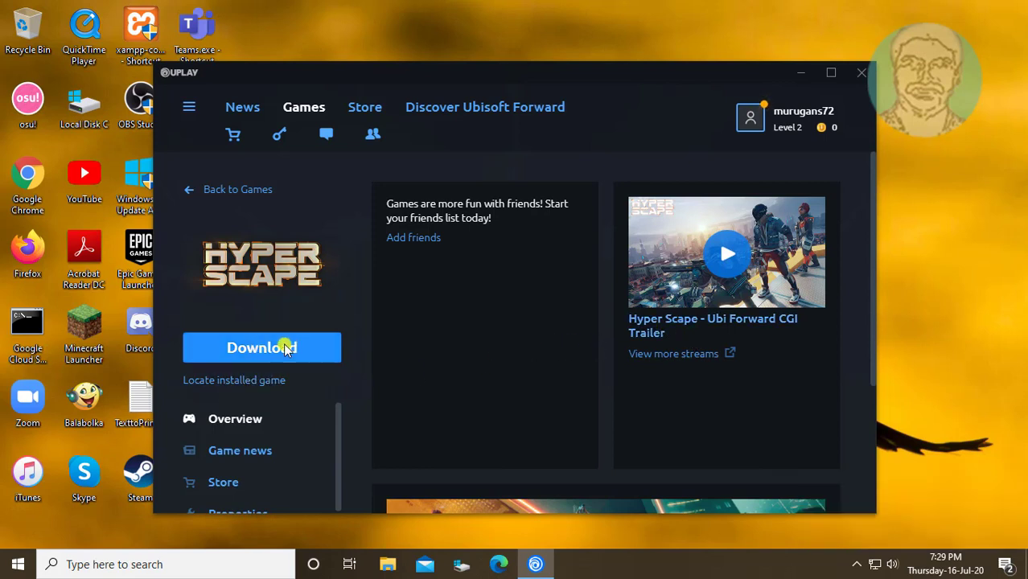
Download Hyper Scape in English to the default folder with the EULA accepted.
{"action": "left_click", "coordinate": [260, 348]}
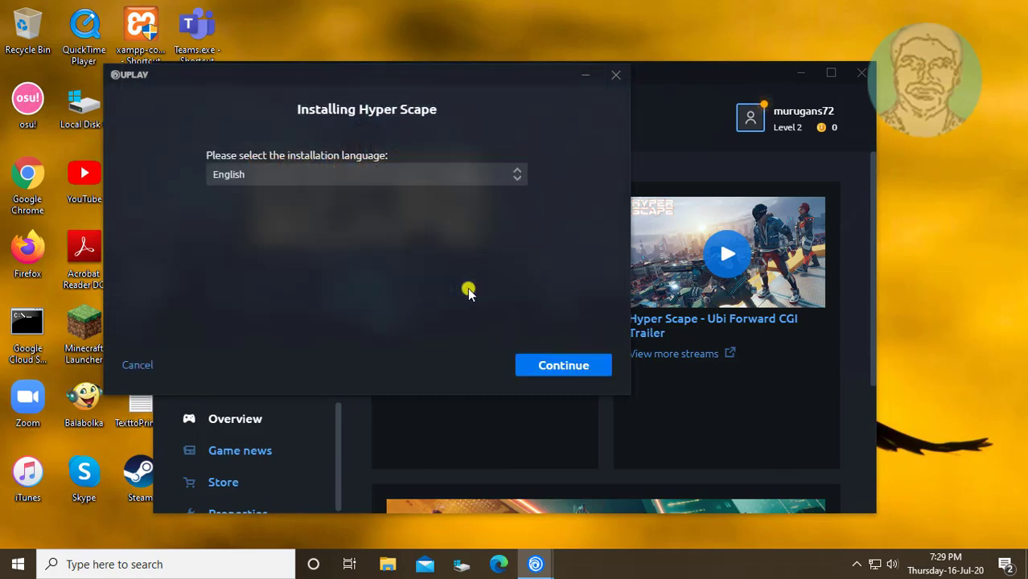
{"action": "mouse_move", "coordinate": [362, 261]}
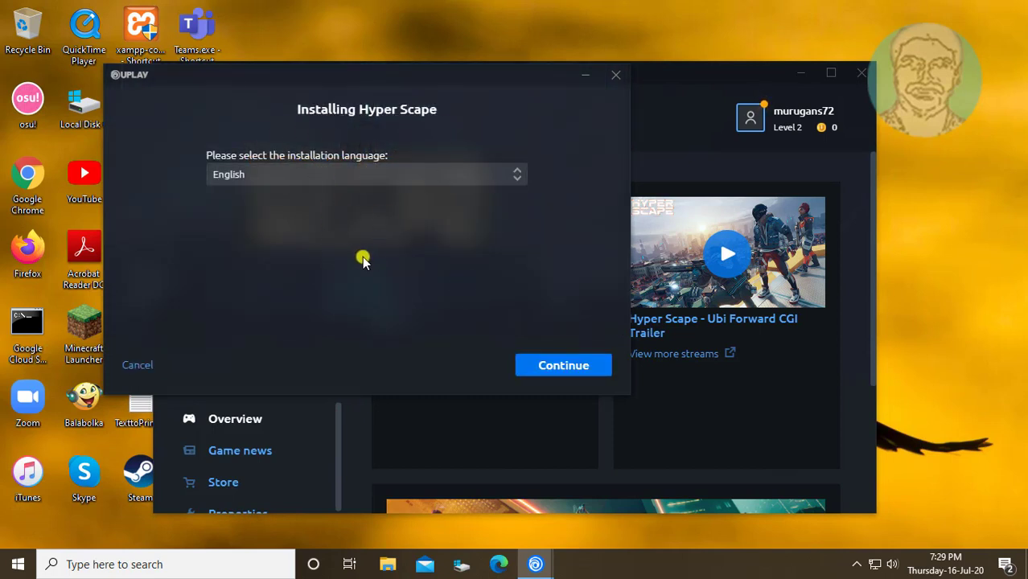
{"action": "left_click", "coordinate": [563, 365]}
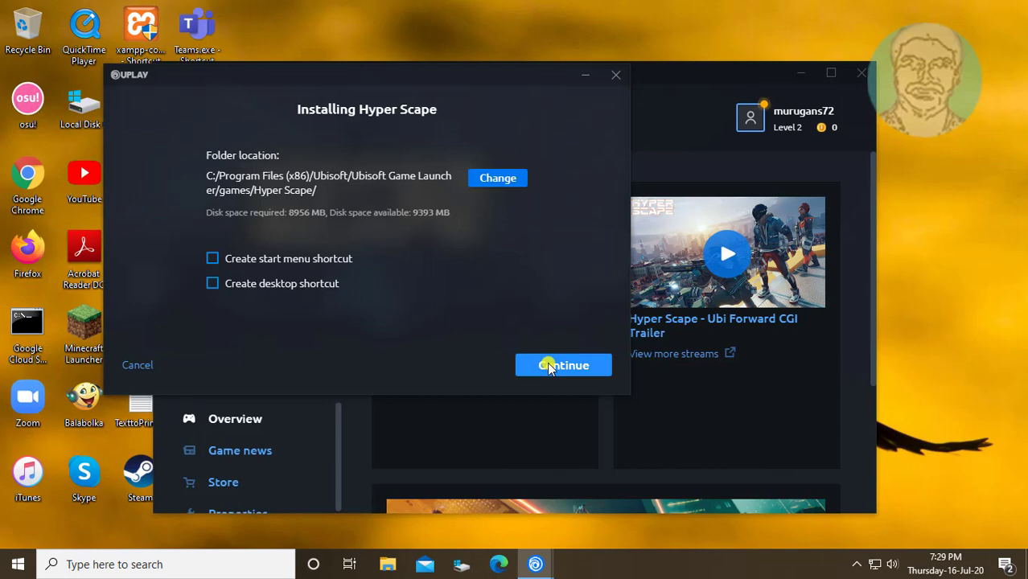
{"action": "left_click", "coordinate": [562, 363]}
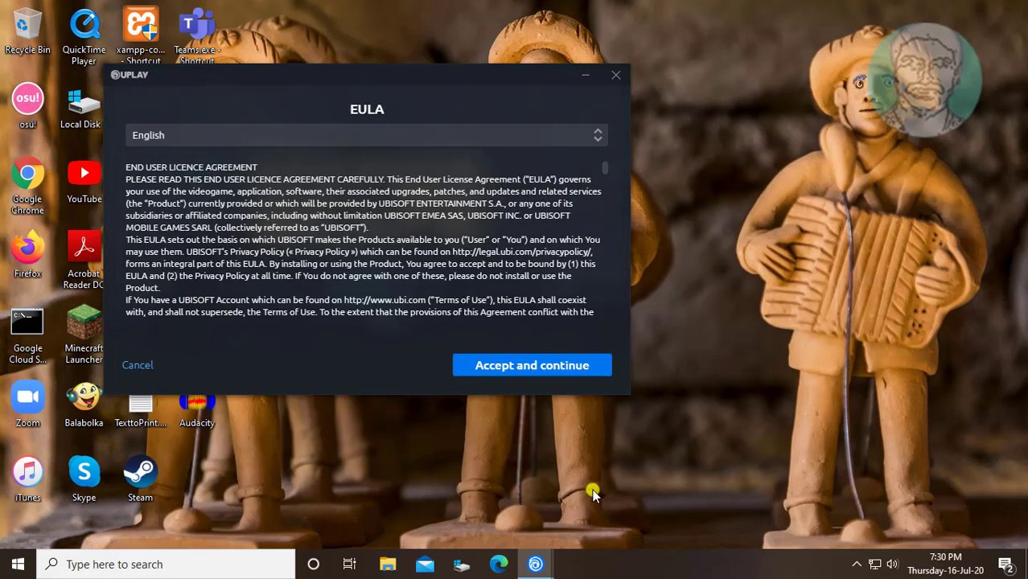
{"action": "left_click", "coordinate": [530, 364]}
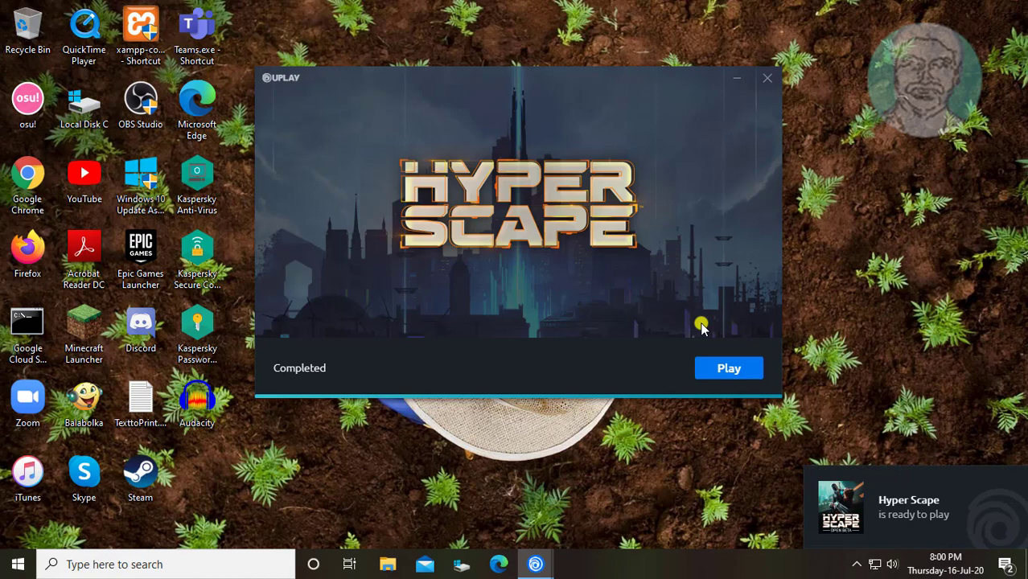
{"action": "mouse_move", "coordinate": [588, 270]}
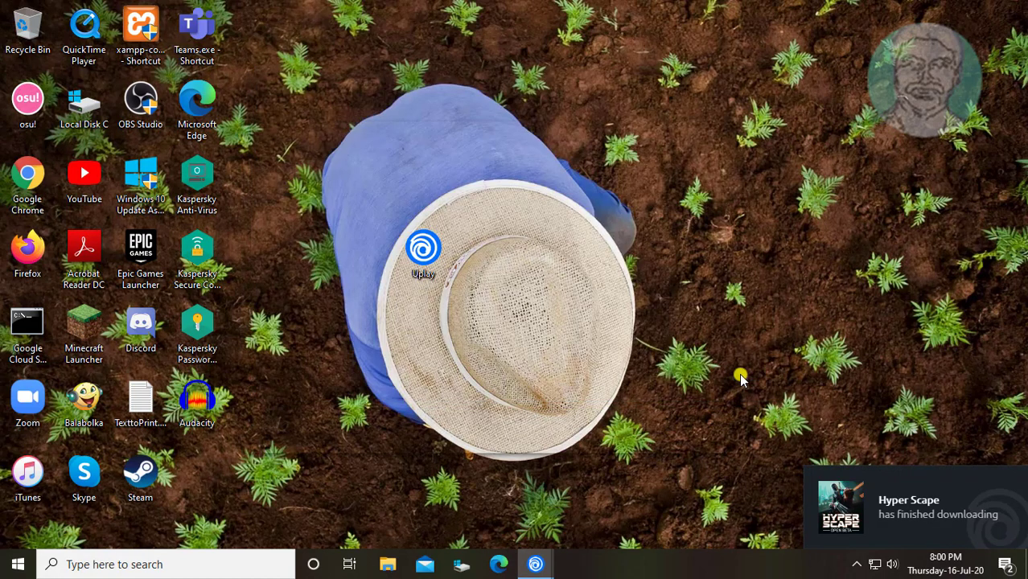
Relaunch Uplay from the desktop shortcut and approve the Uplay Service UAC prompt to launch Hyper Scape.
{"action": "double_click", "coordinate": [423, 248]}
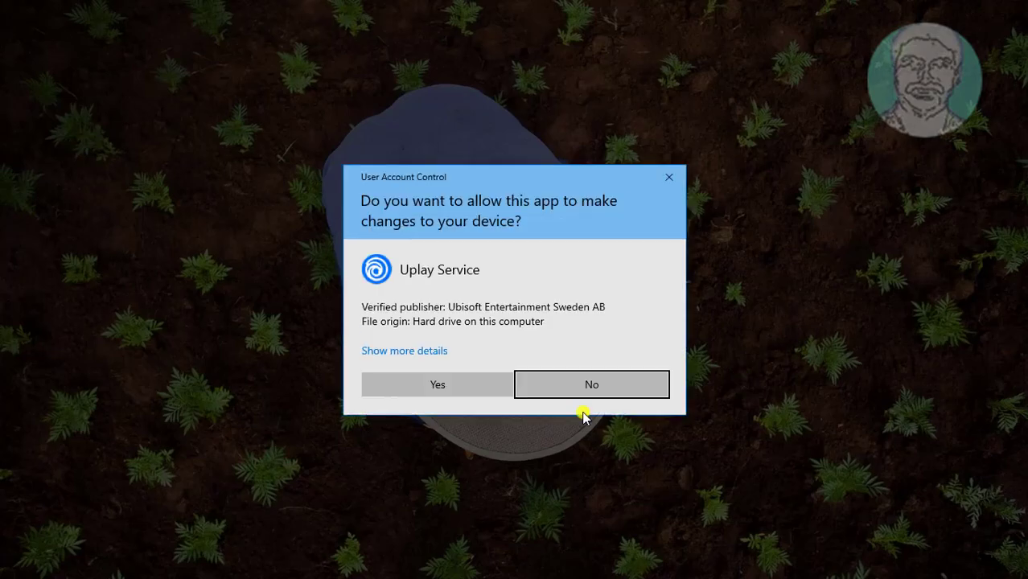
{"action": "left_click", "coordinate": [438, 385]}
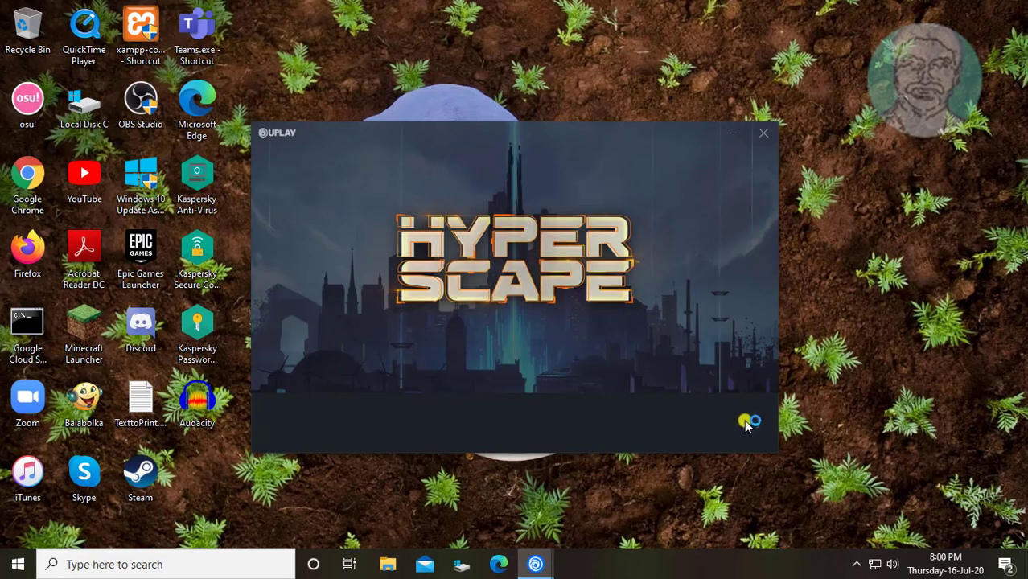